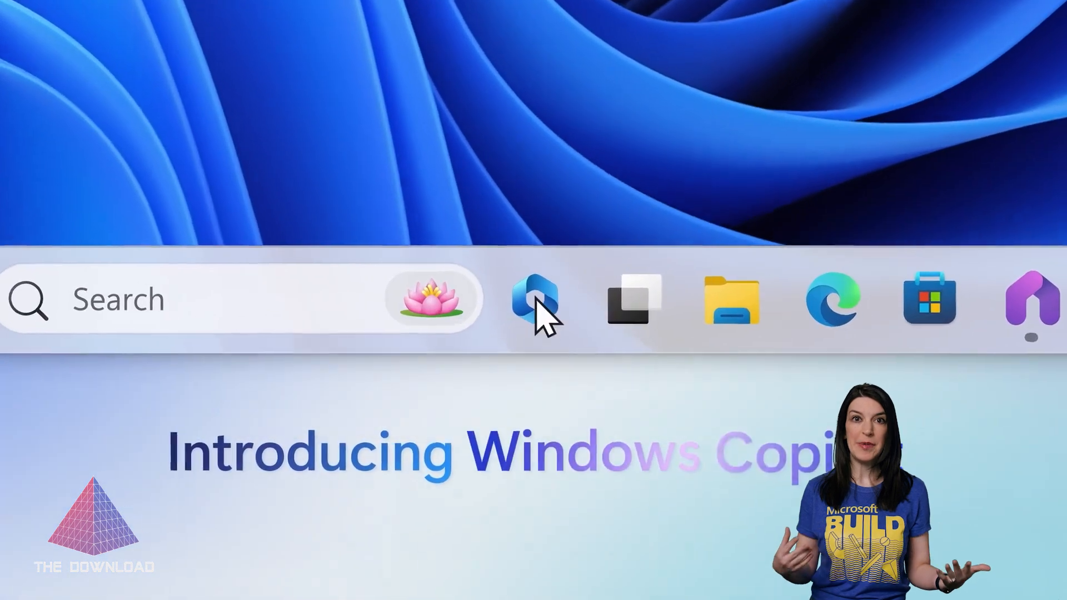
Ask Windows Copilot about getting work done and review its focus-timer and dark-theme tips with the Focus Session prompt
click(538, 306)
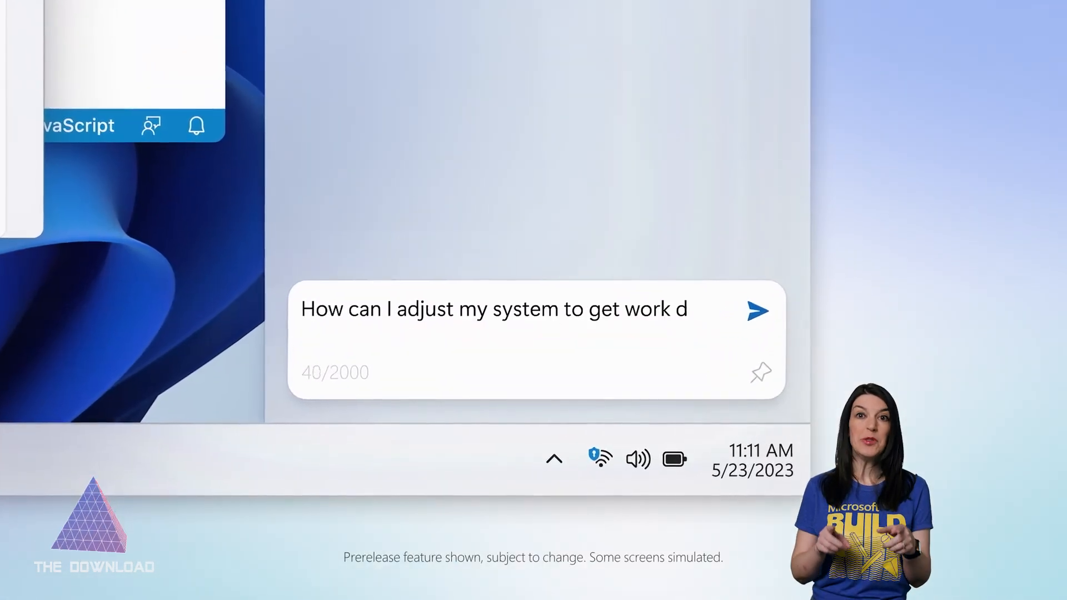
click(760, 309)
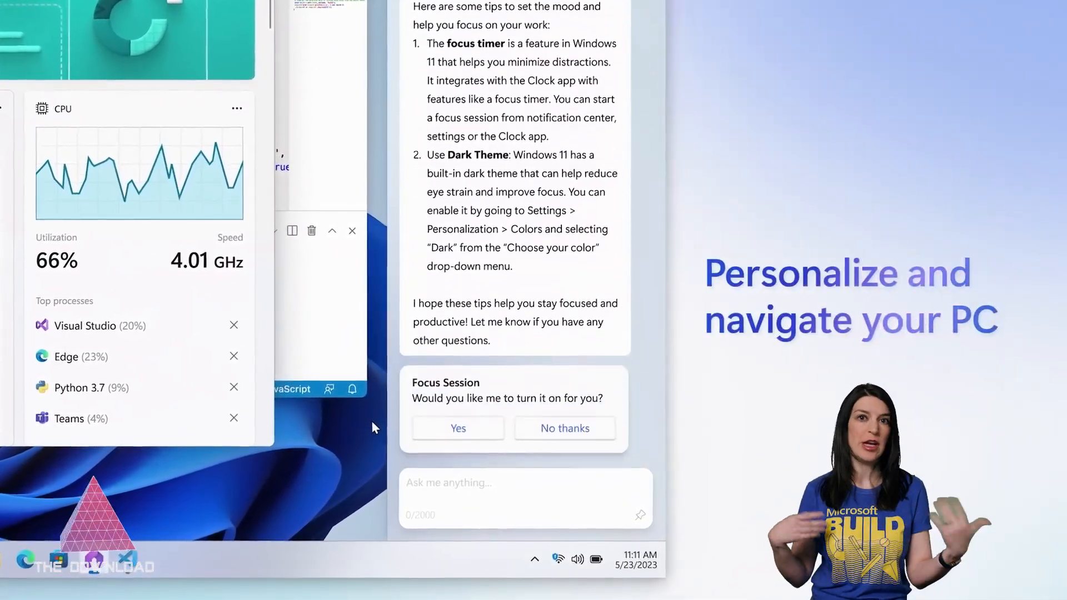
click(459, 429)
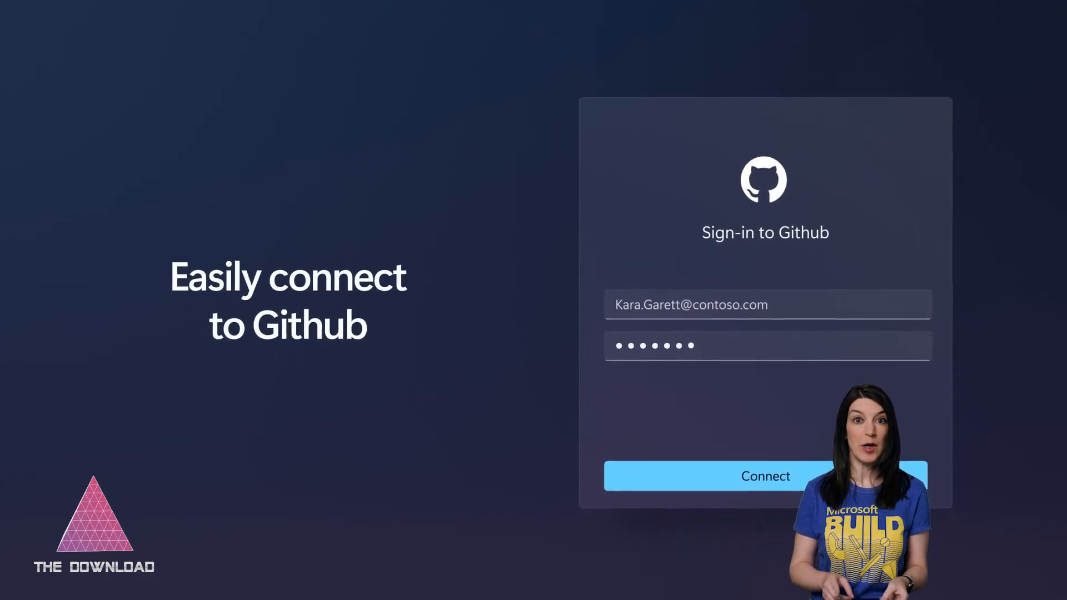
Sign in to GitHub in Dev Home and start setting up the machine with the cloned repo
click(766, 476)
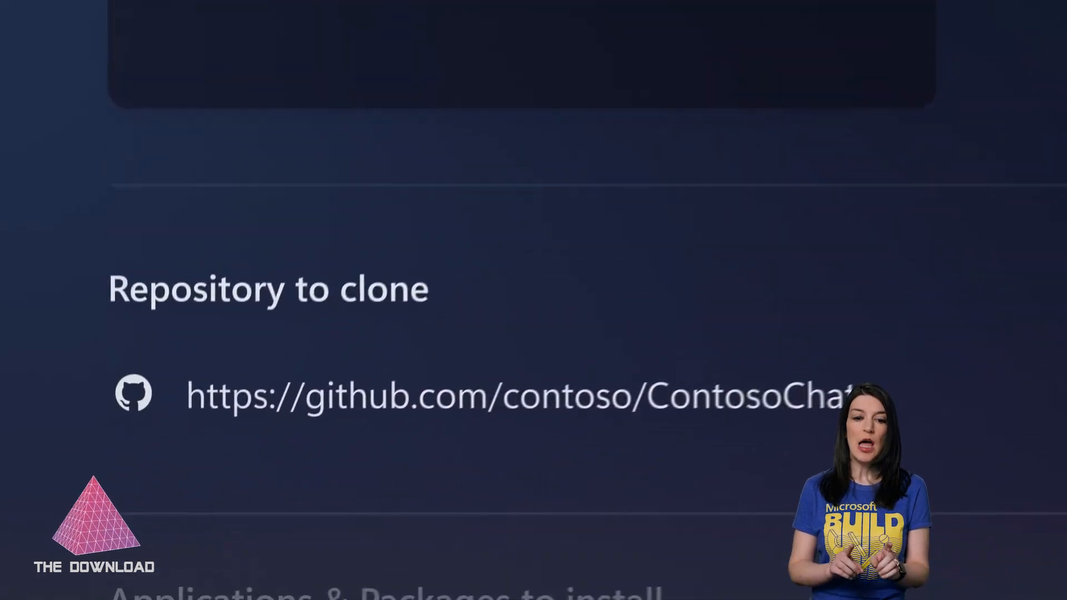
scroll(down, 3)
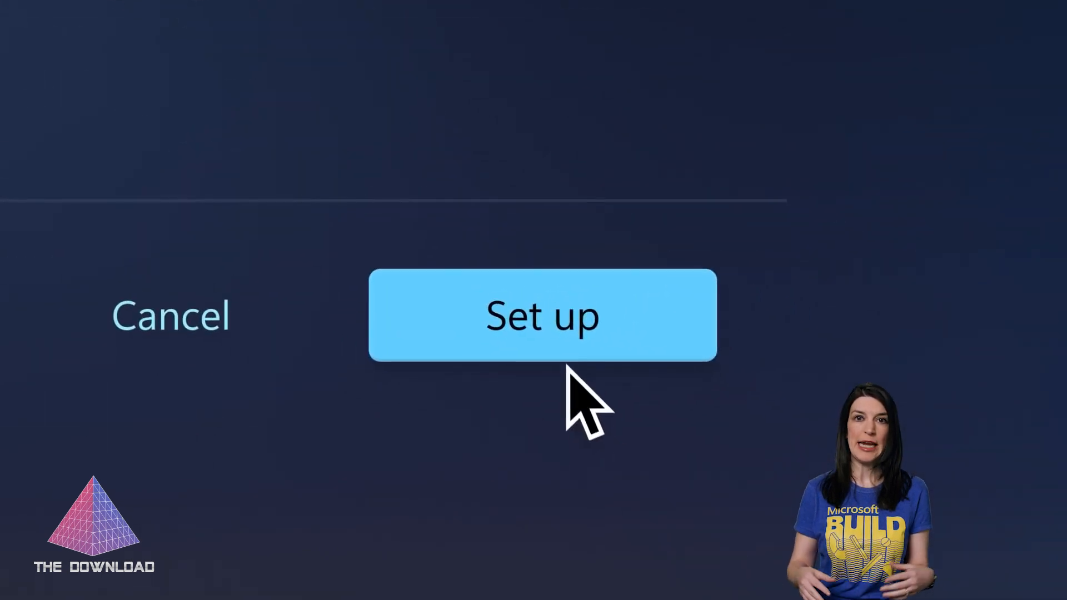
click(540, 318)
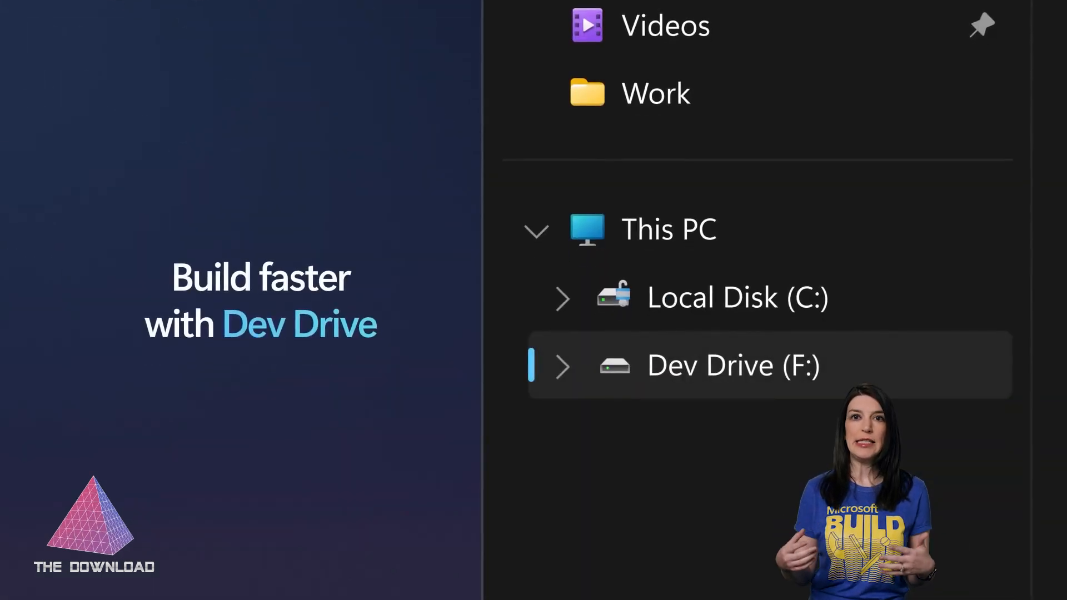
scroll(up, 3)
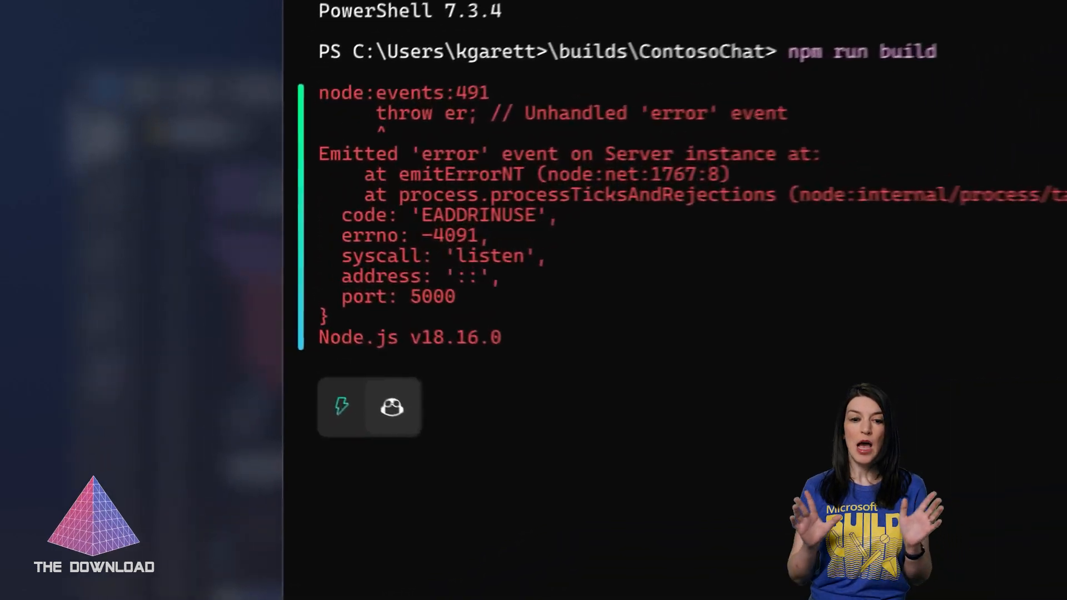
Ask Copilot in Windows Terminal about the npm run build address-in-use error
click(393, 407)
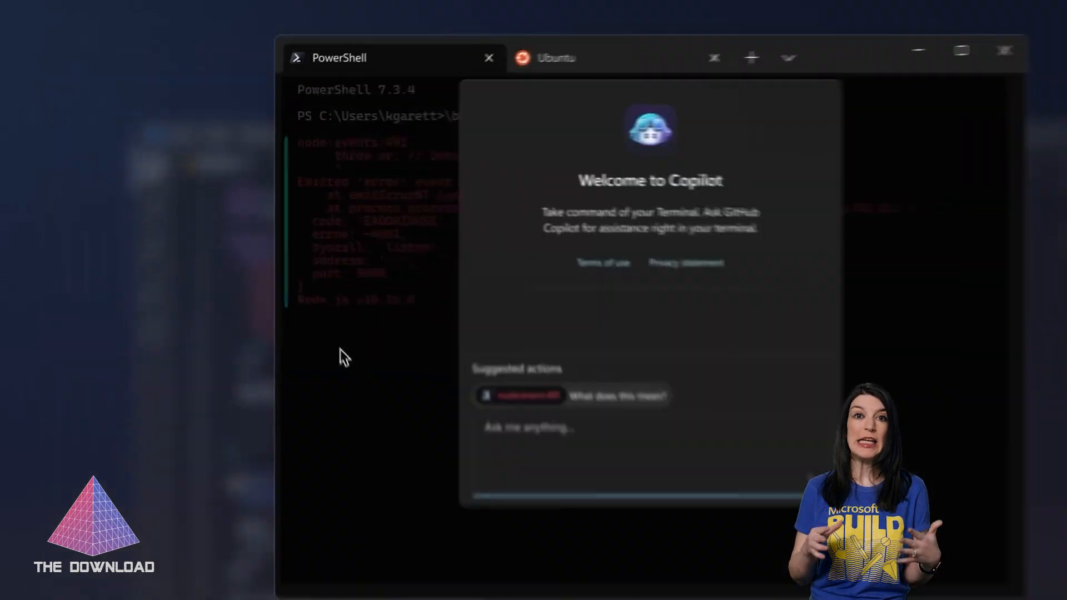
click(619, 396)
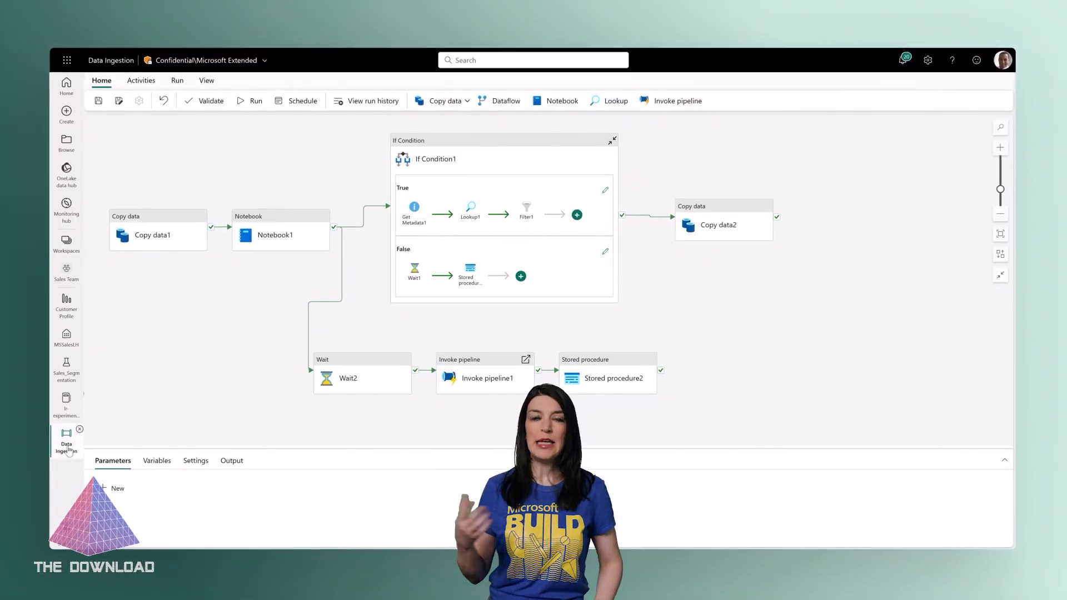
View the Data Ingestion pipeline canvas with its copy data, notebook, if-condition and stored procedure steps
click(66, 309)
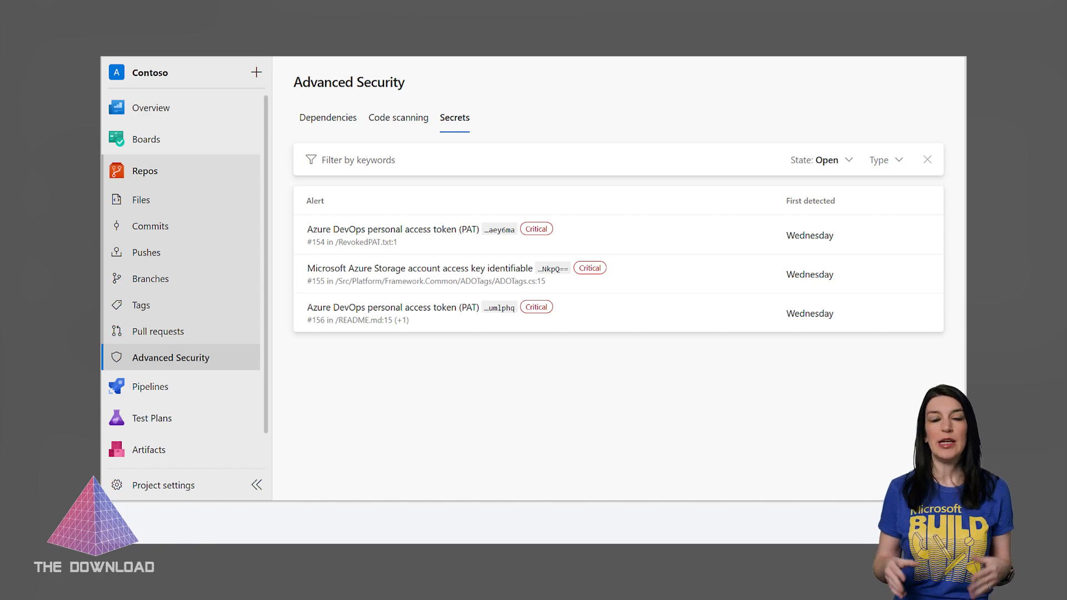
Switch Advanced Security from Secrets to Dependencies to list critical alerts like webpack loader-utils prototype pollution
click(328, 118)
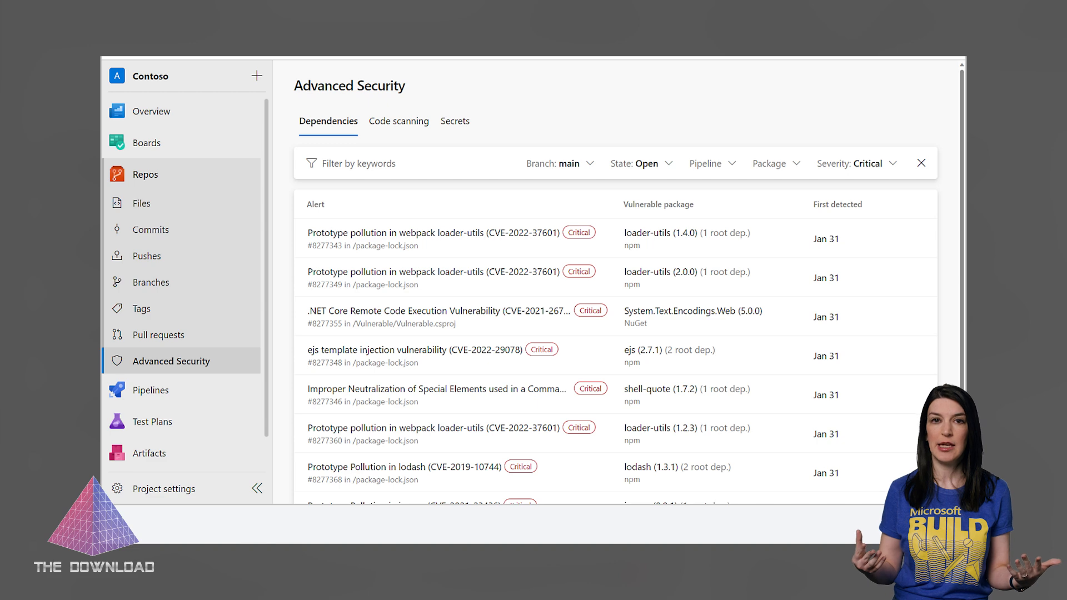
click(398, 120)
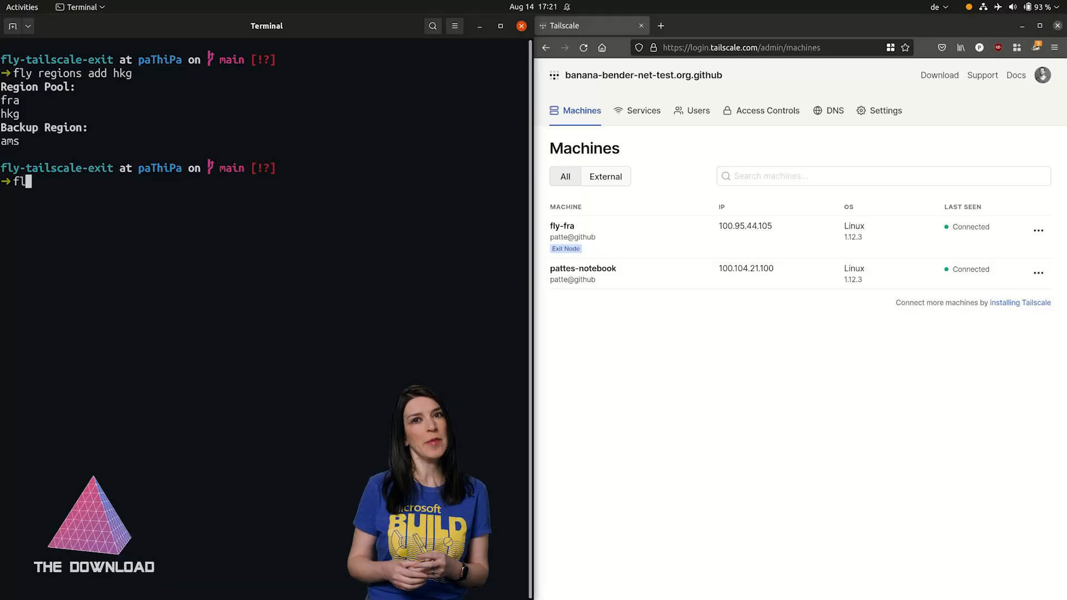
Scale the fly app to two machines with 'fly scale count 2' and note that fly-fra is obsolete due to scaling
text(fly scale count 2)
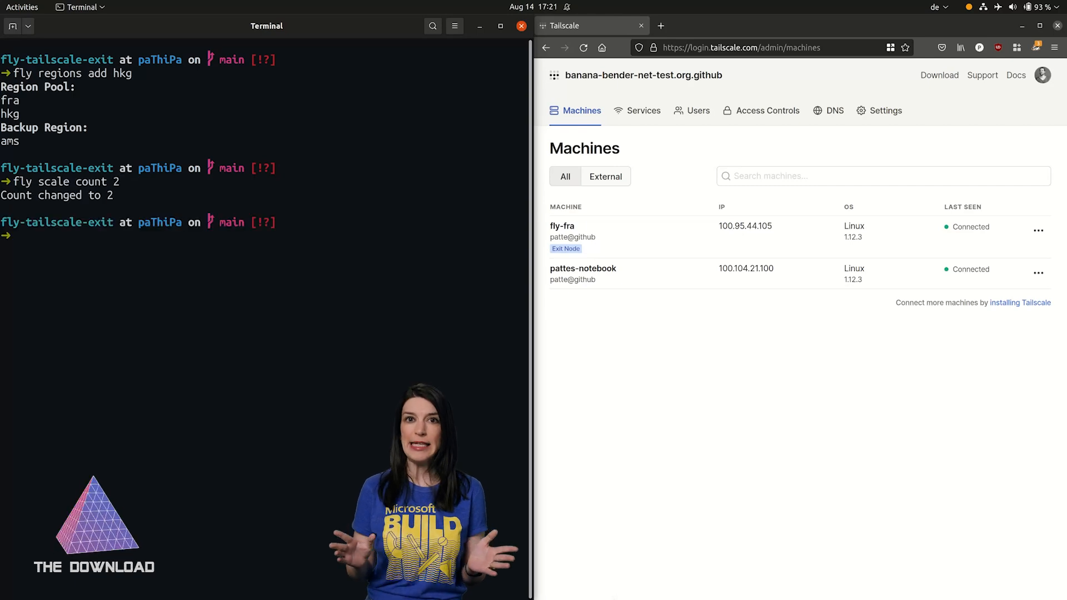
text(wait for it... ->)
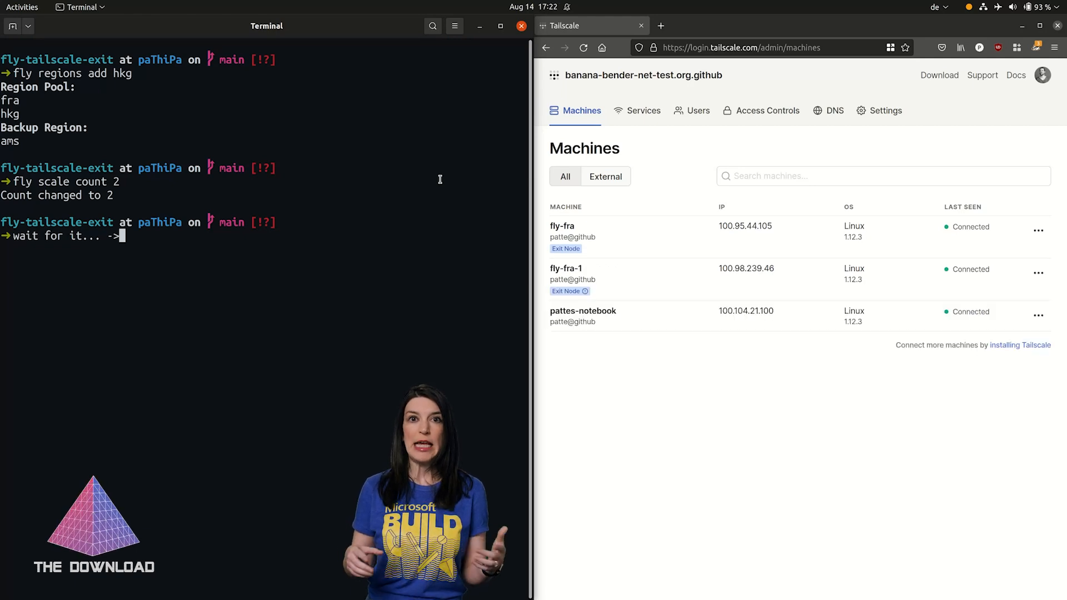
text(fly-fra-1 is the new exit at)
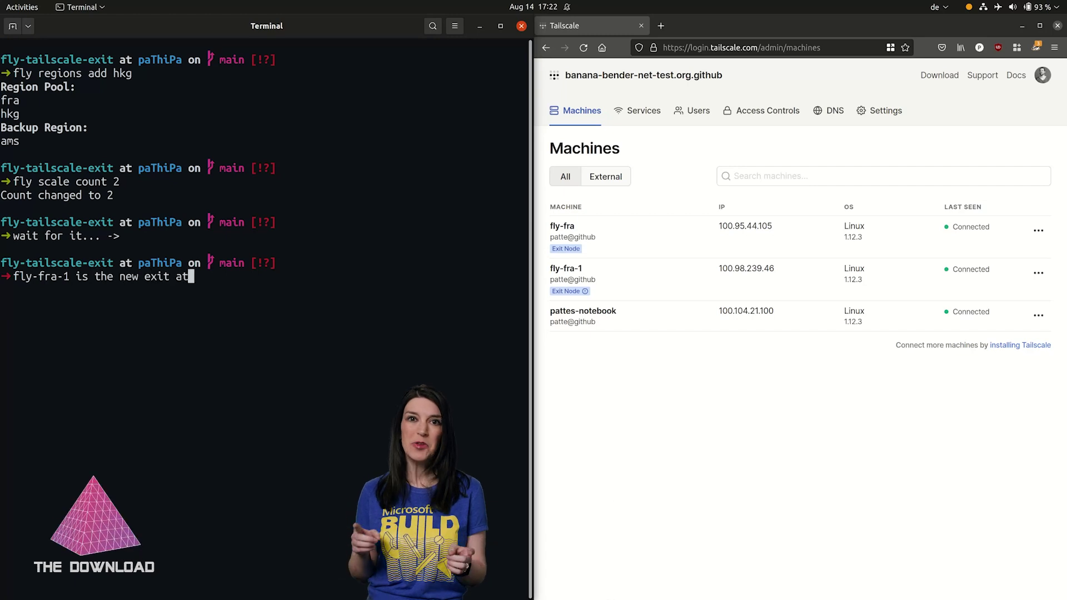
text(fra, f)
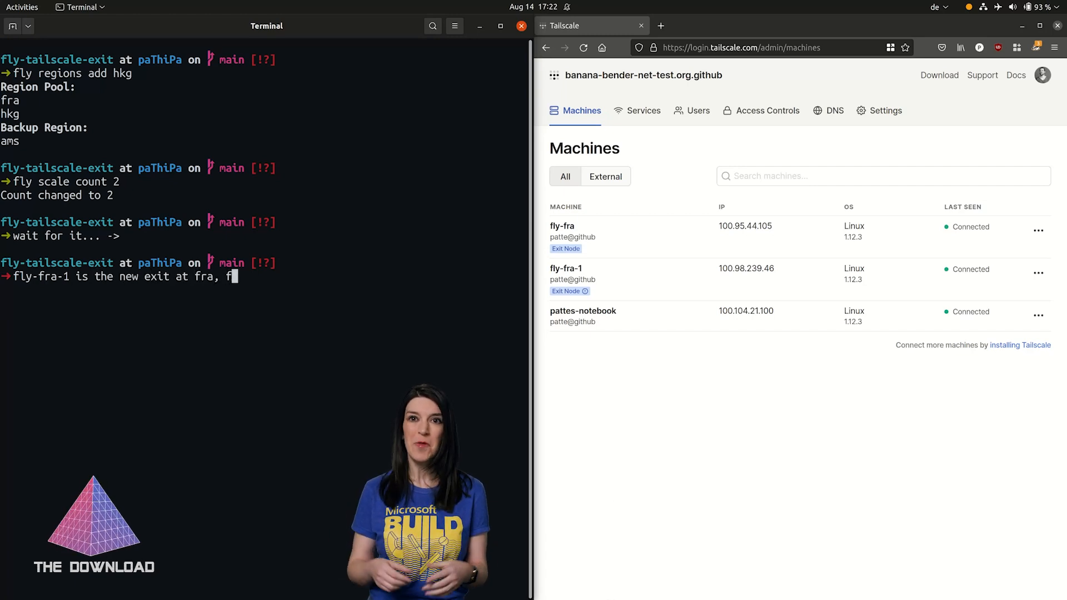
text(ly-fra is obsolete)
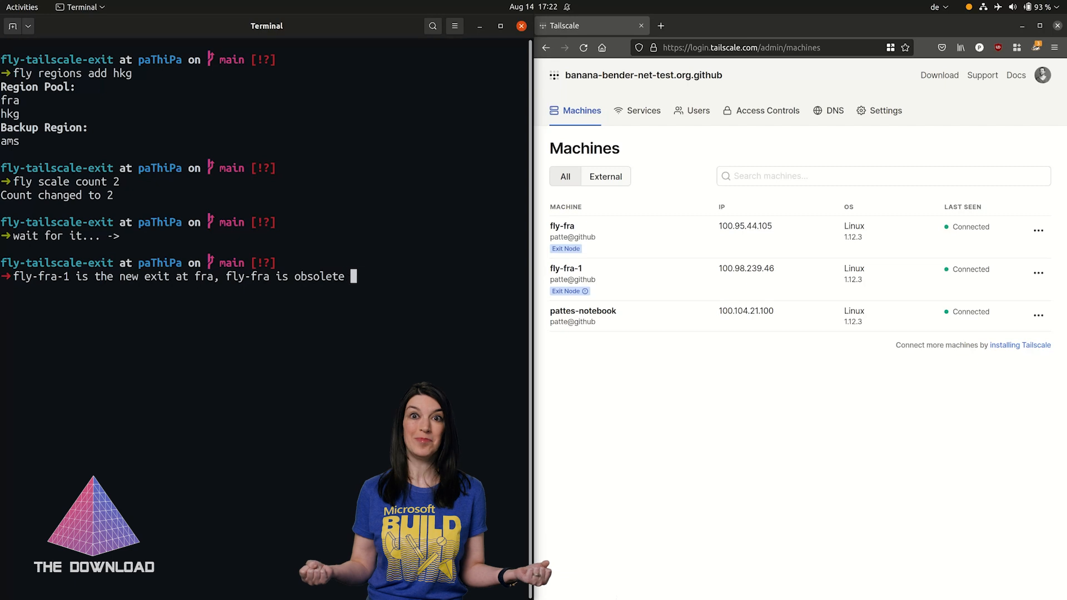
text(due to scaling)
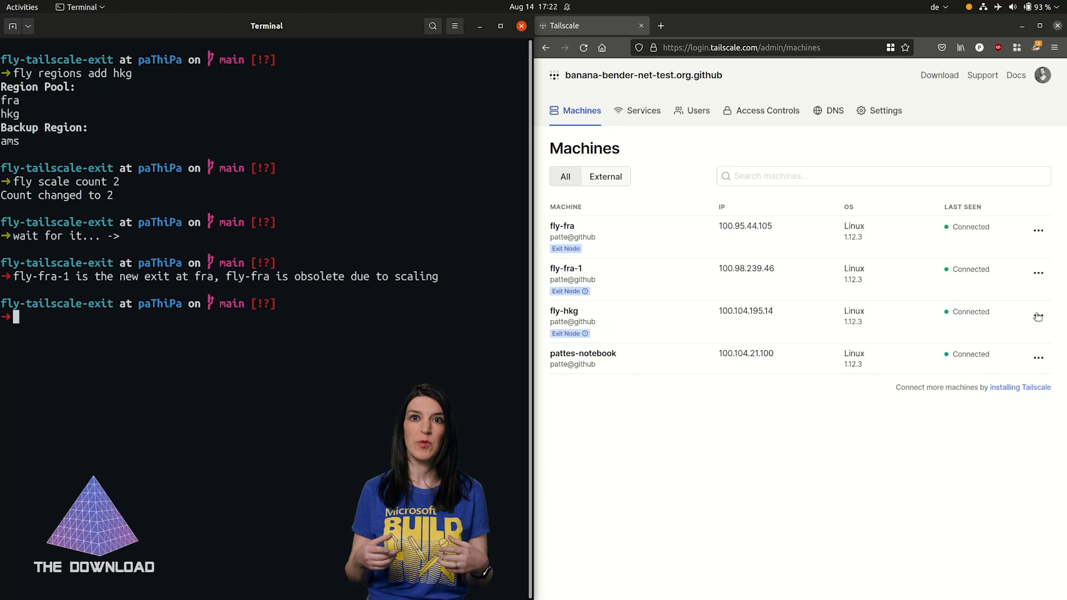
Remove the obsolete fly-fra machine and rename fly-fra-1 to fly-fra, leaving fly-fra and fly-hkg as exit nodes
click(1038, 316)
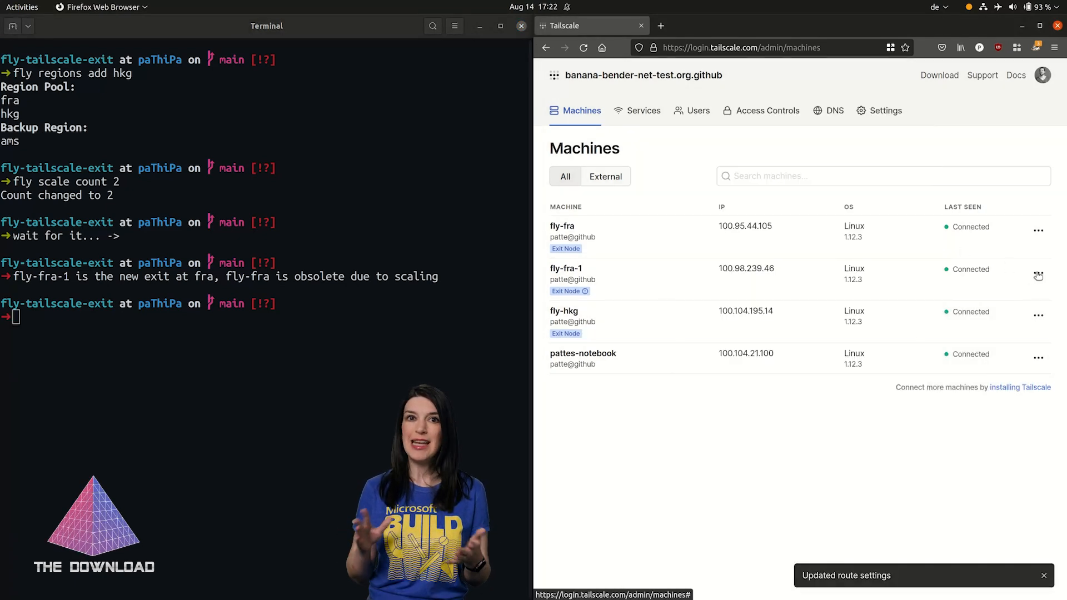
click(1038, 275)
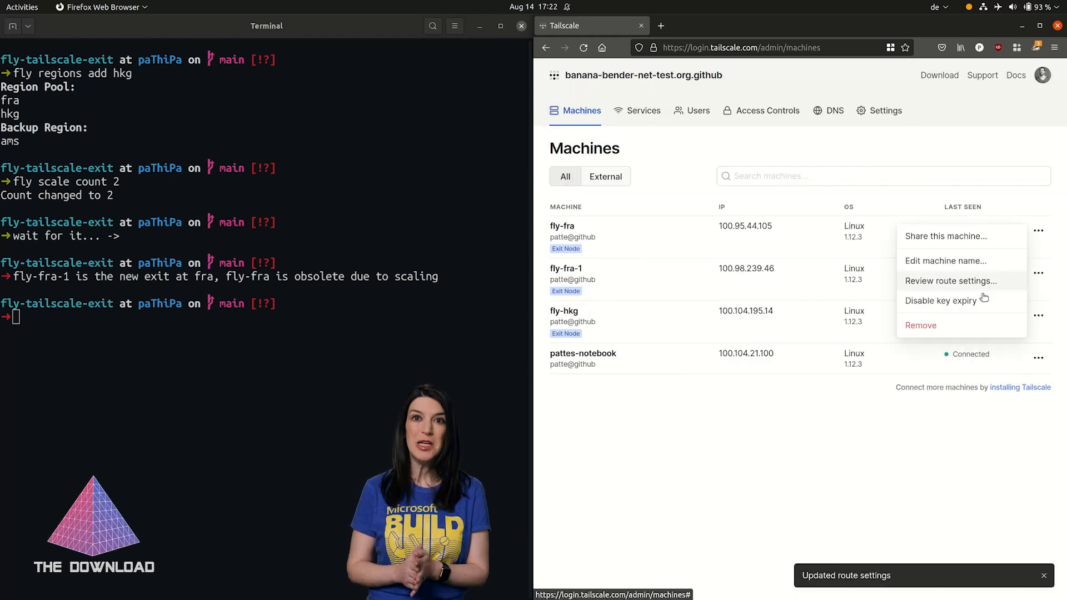
click(920, 325)
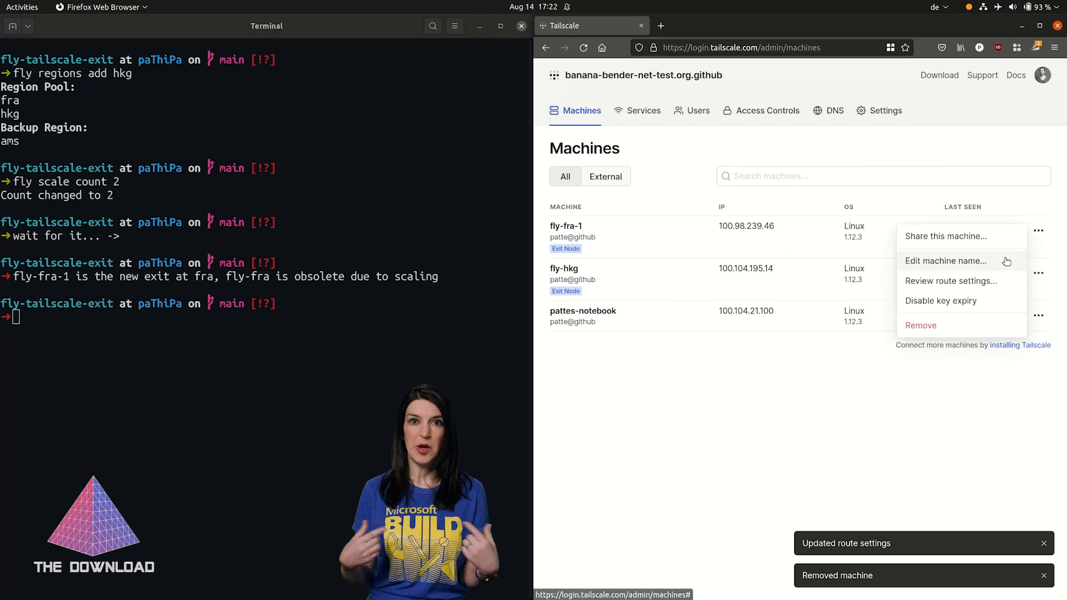
click(946, 261)
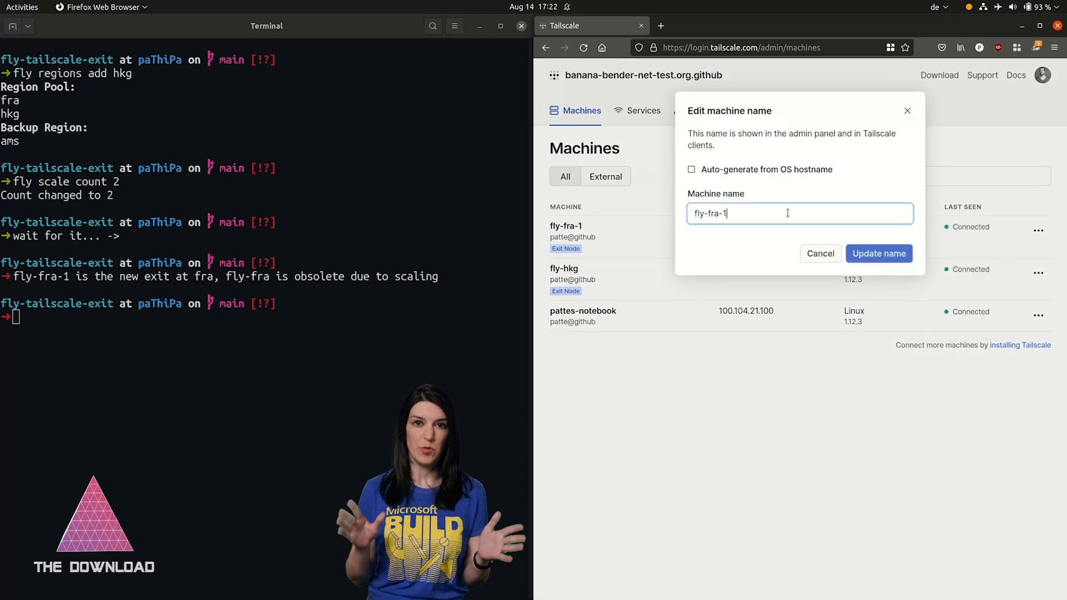
click(878, 254)
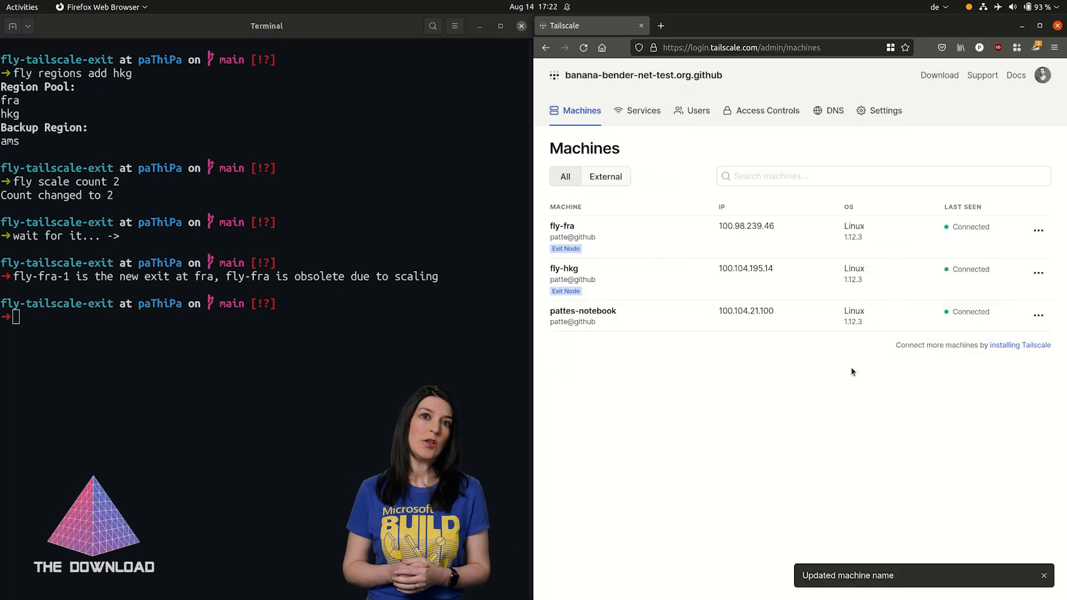